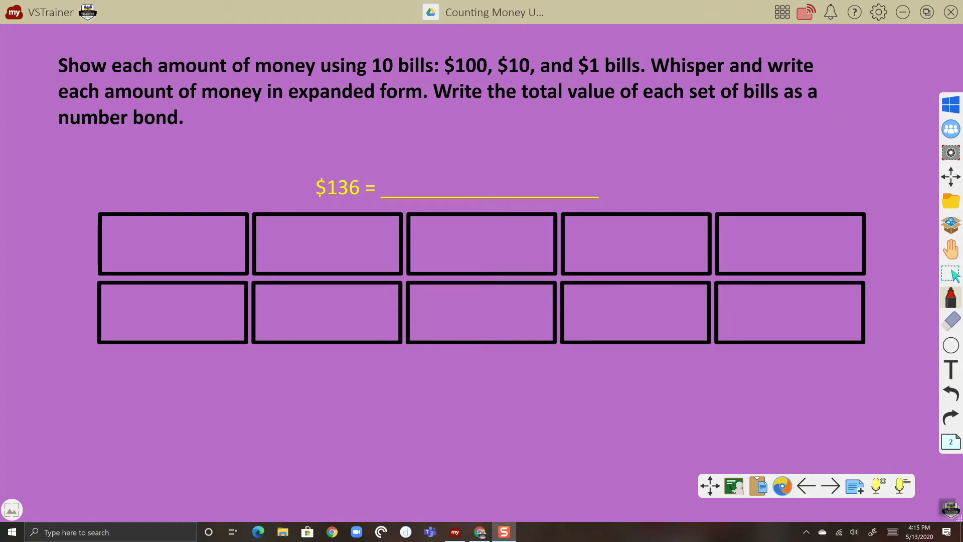
Open the Google Drive file browser from the right-hand toolbar cloud icon.
{"action": "left_click", "coordinate": [950, 297]}
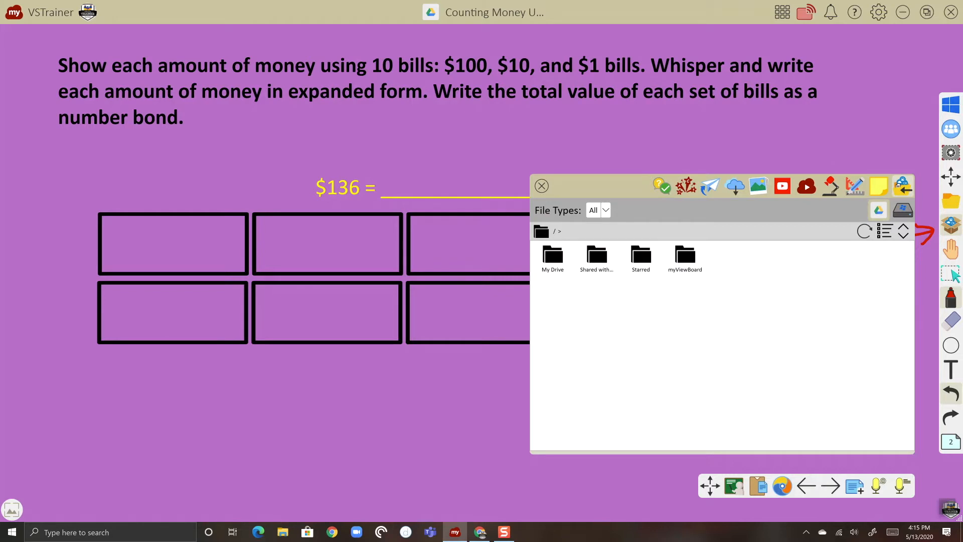
Drill into My Drive, then the myViewBoard folder.
{"action": "left_click", "coordinate": [552, 257]}
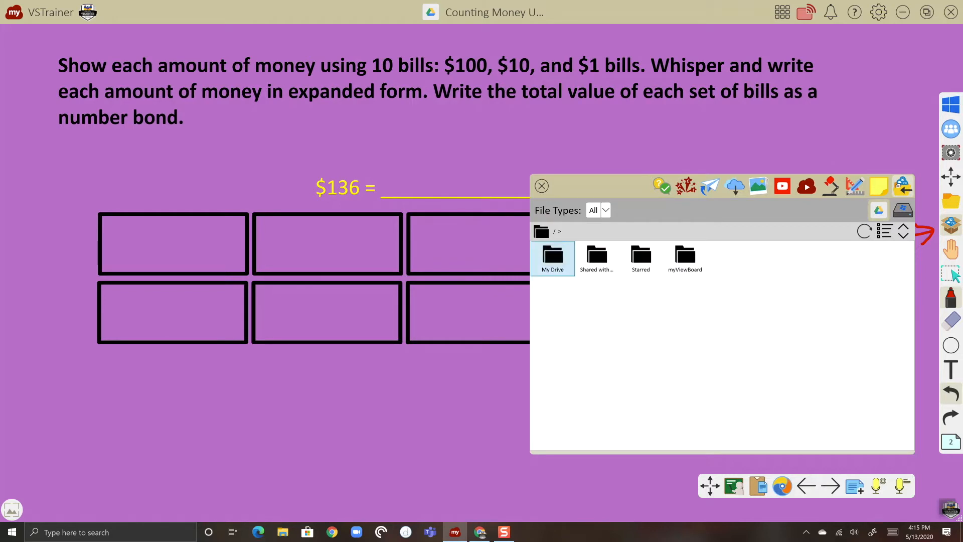
{"action": "double_click", "coordinate": [552, 257]}
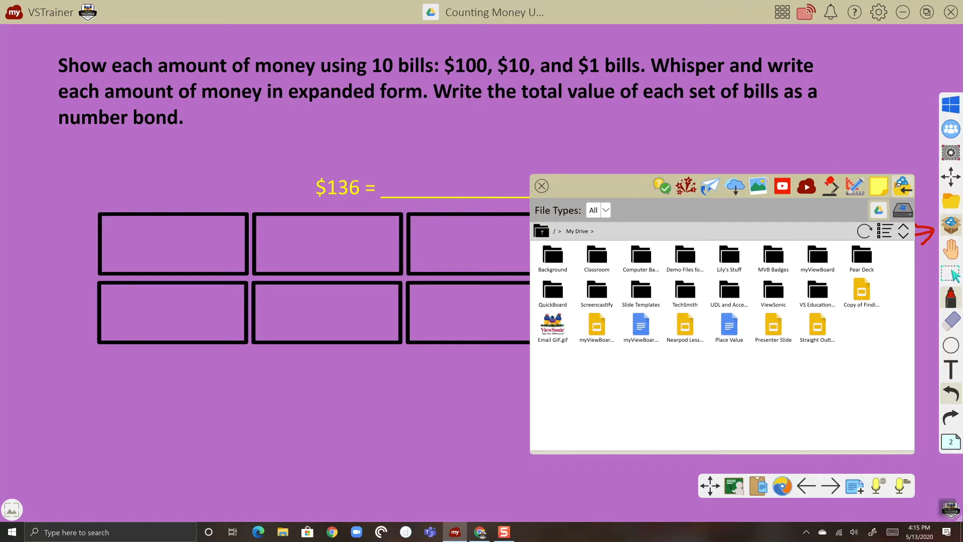
{"action": "left_click", "coordinate": [817, 257]}
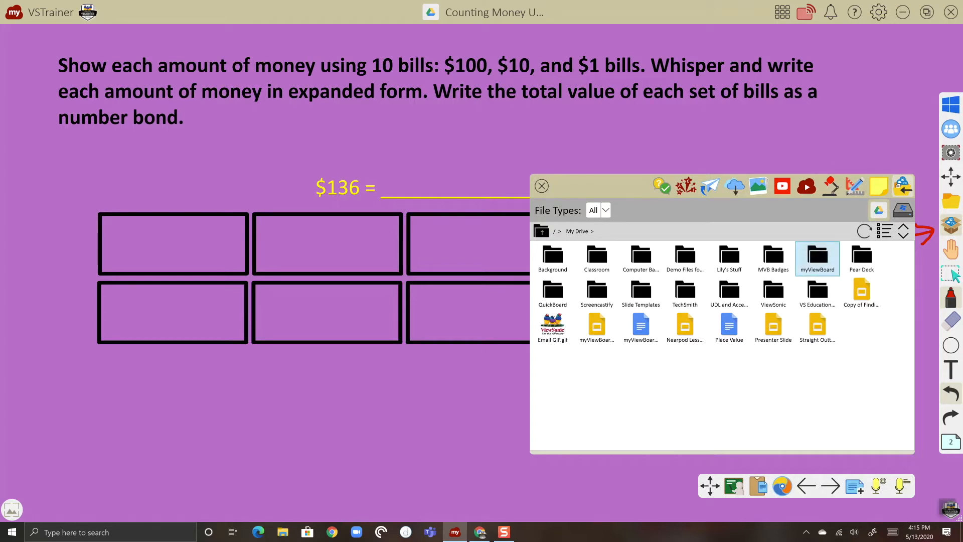
{"action": "double_click", "coordinate": [818, 255]}
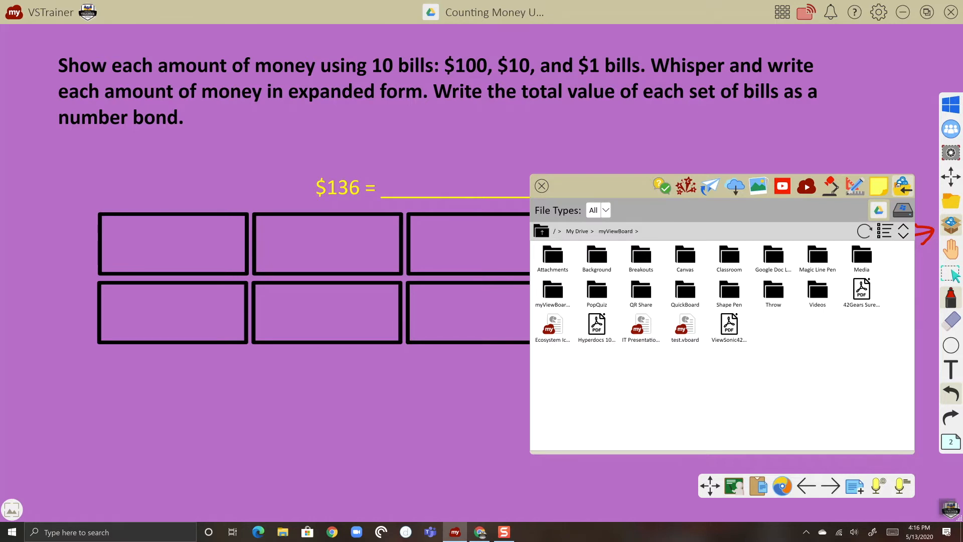
Toggle list view back to grid, then open Media, Math and Money folders.
{"action": "left_click", "coordinate": [885, 231]}
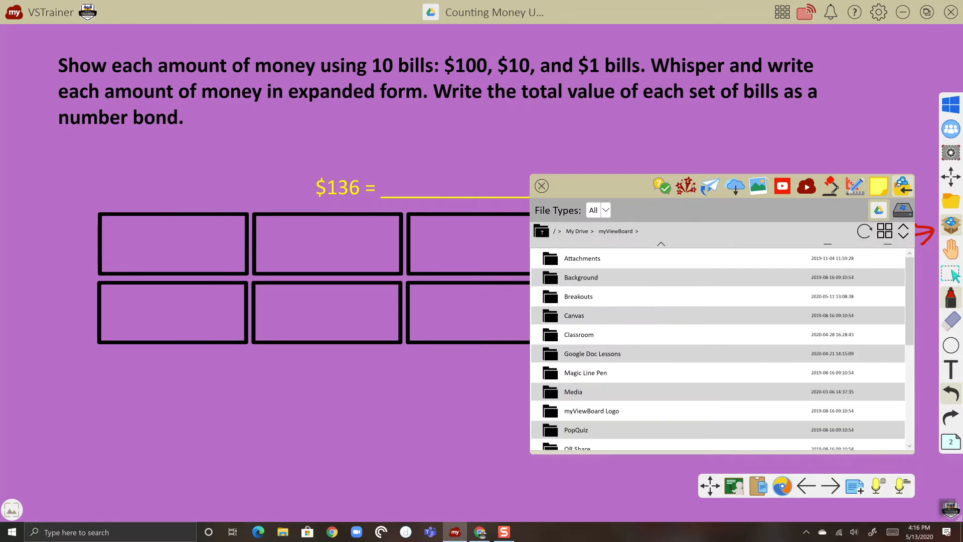
{"action": "left_click", "coordinate": [885, 231]}
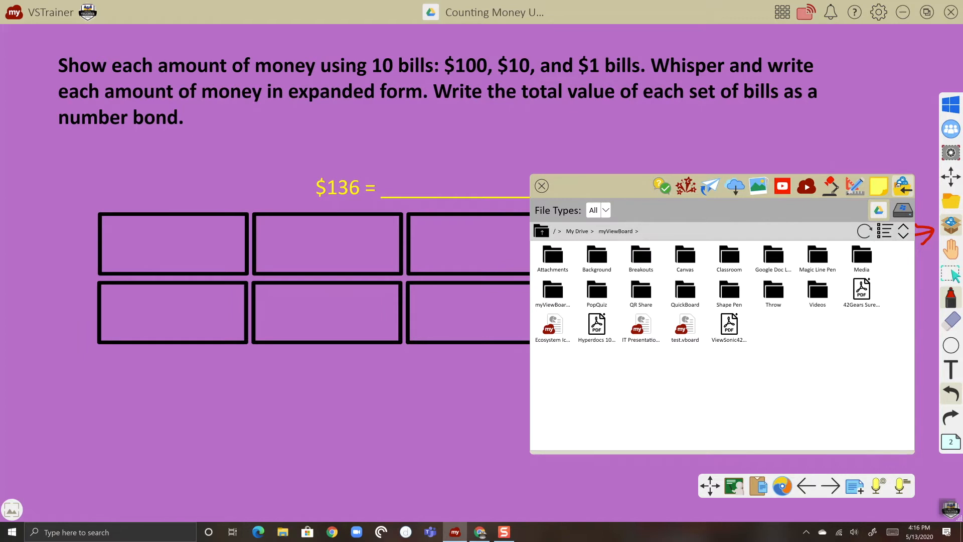
{"action": "left_click", "coordinate": [861, 255]}
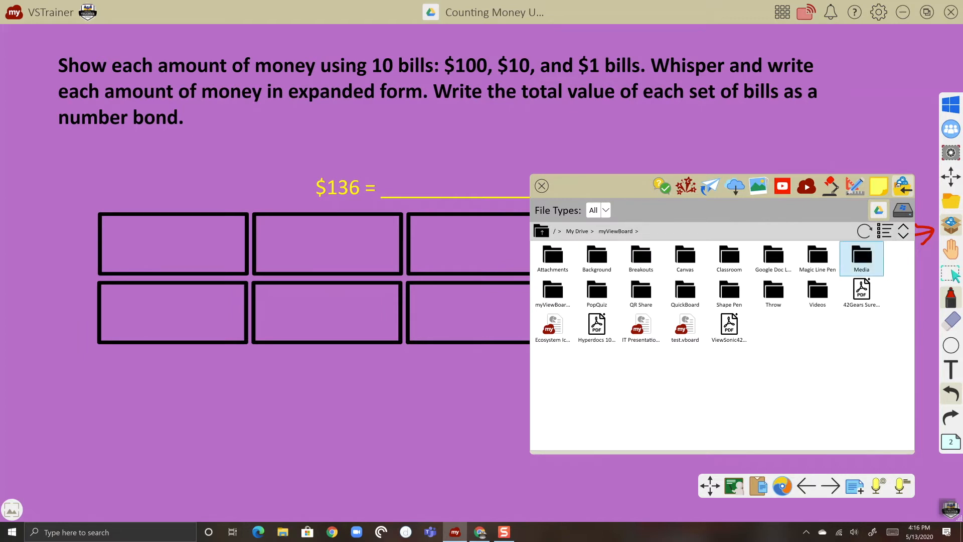
{"action": "double_click", "coordinate": [862, 255]}
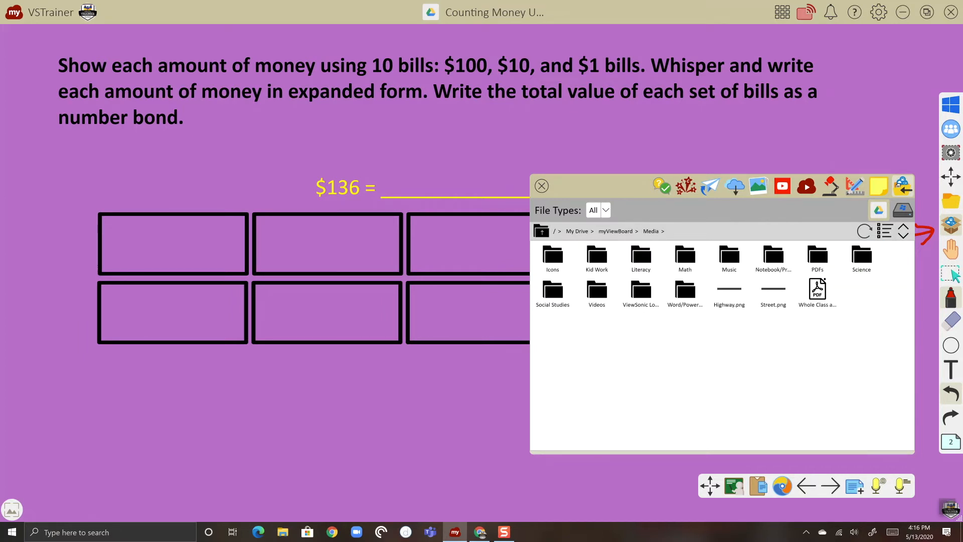
{"action": "left_click", "coordinate": [685, 258]}
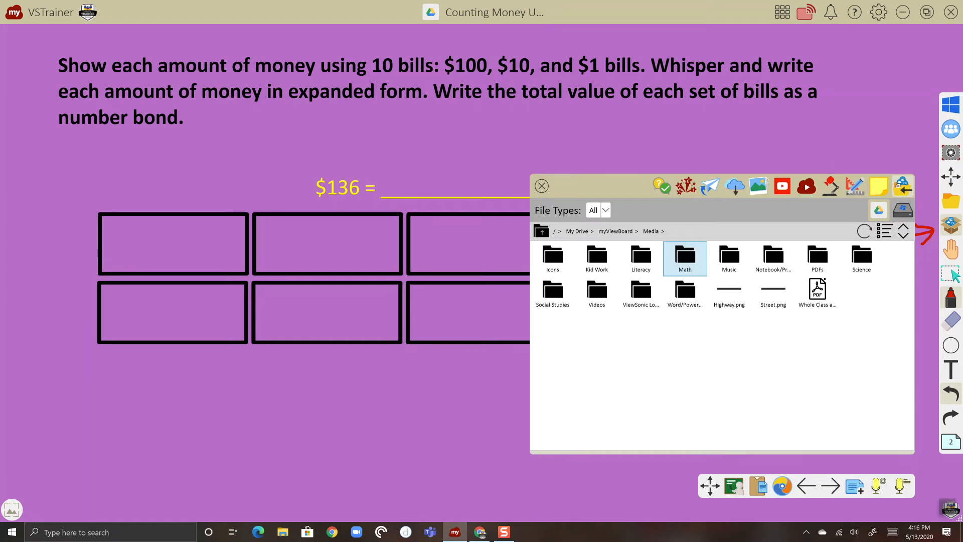
{"action": "double_click", "coordinate": [684, 255]}
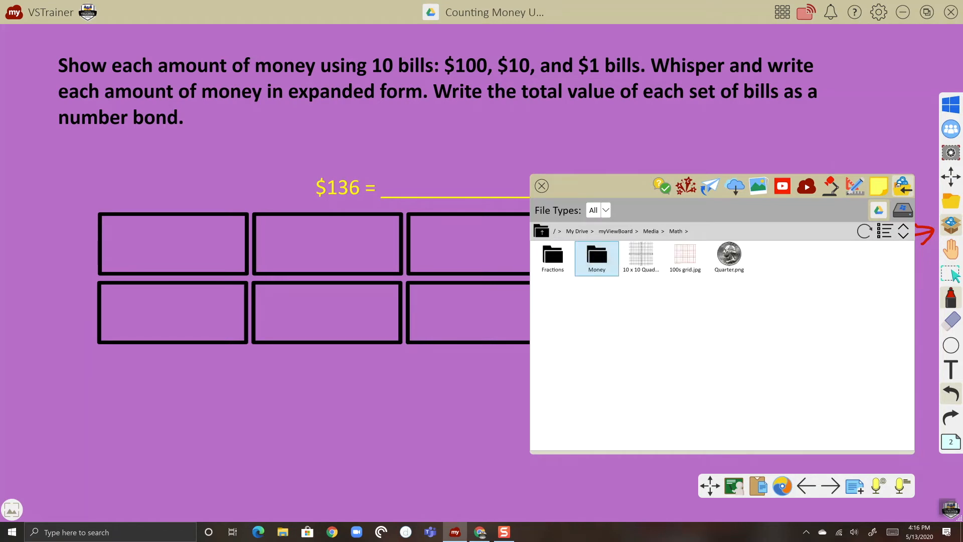
{"action": "double_click", "coordinate": [596, 254]}
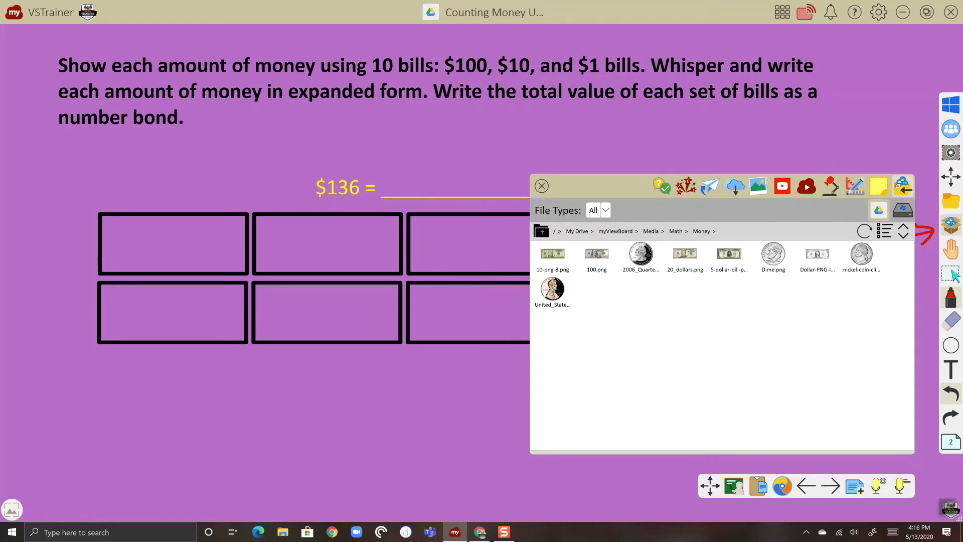
Insert the $5, $10 and $20 bill images and reposition the $20 bill.
{"action": "left_click", "coordinate": [729, 256]}
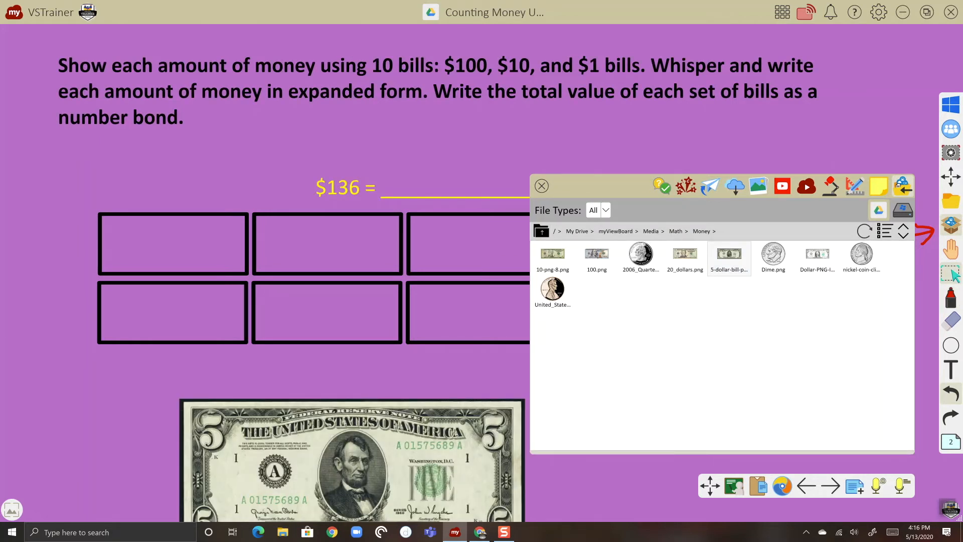
{"action": "left_click", "coordinate": [552, 256]}
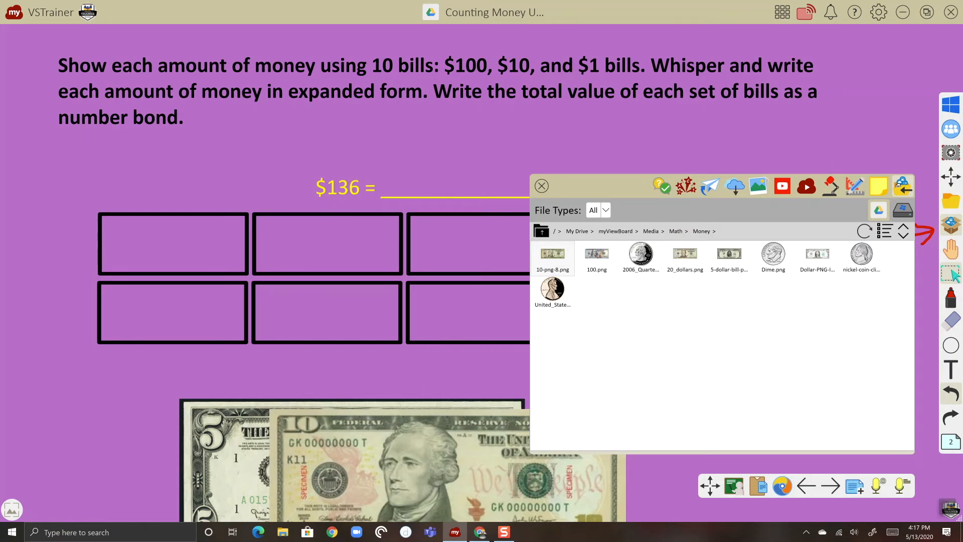
{"action": "left_click", "coordinate": [684, 256]}
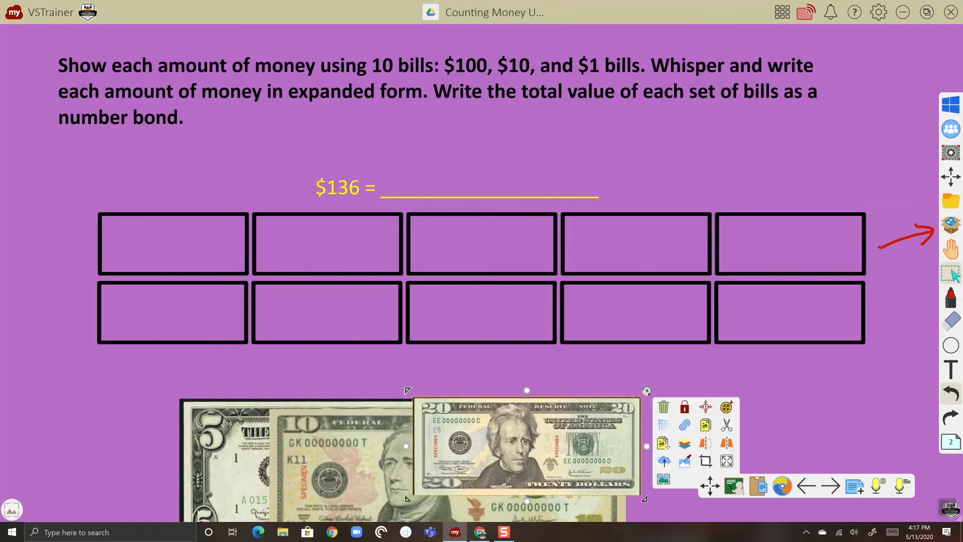
{"action": "left_click_drag", "start_coordinate": [525, 445], "coordinate": [624, 402]}
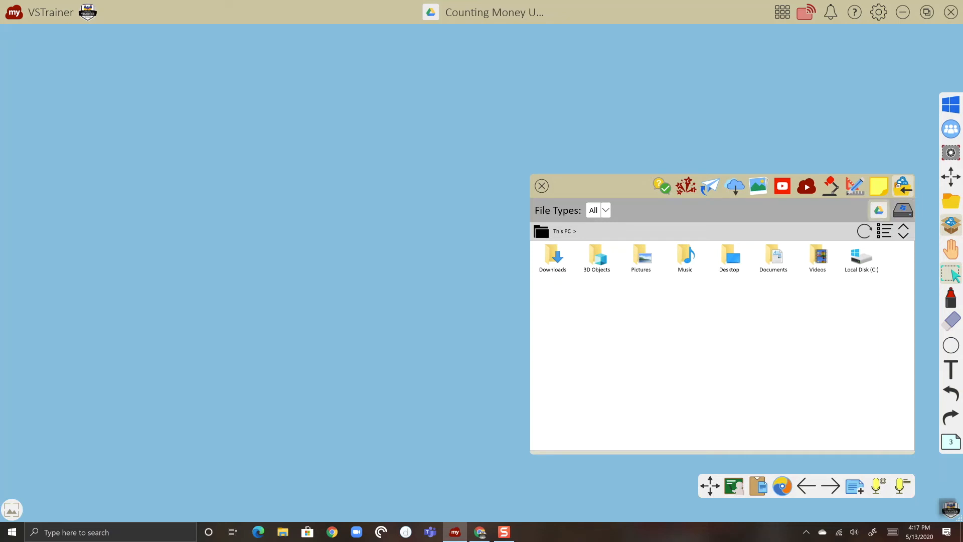
Switch to Google Drive, open myViewBoard, and select the base 10 blocks file.
{"action": "left_click", "coordinate": [878, 210]}
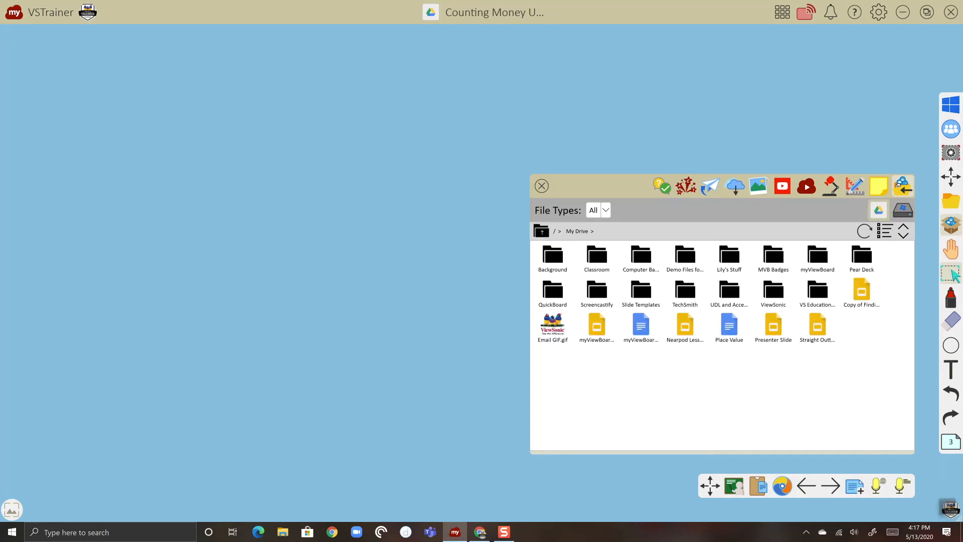
{"action": "left_click", "coordinate": [816, 258]}
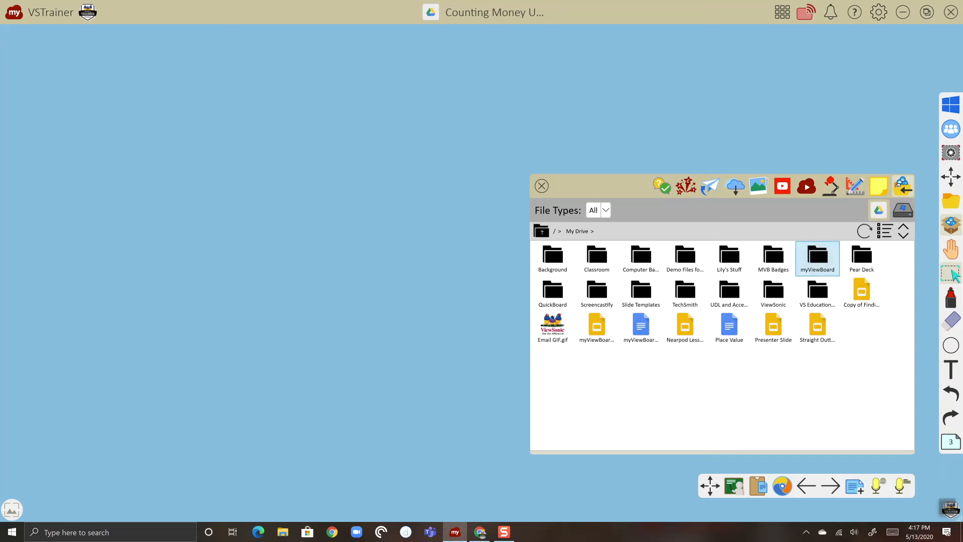
{"action": "double_click", "coordinate": [817, 256]}
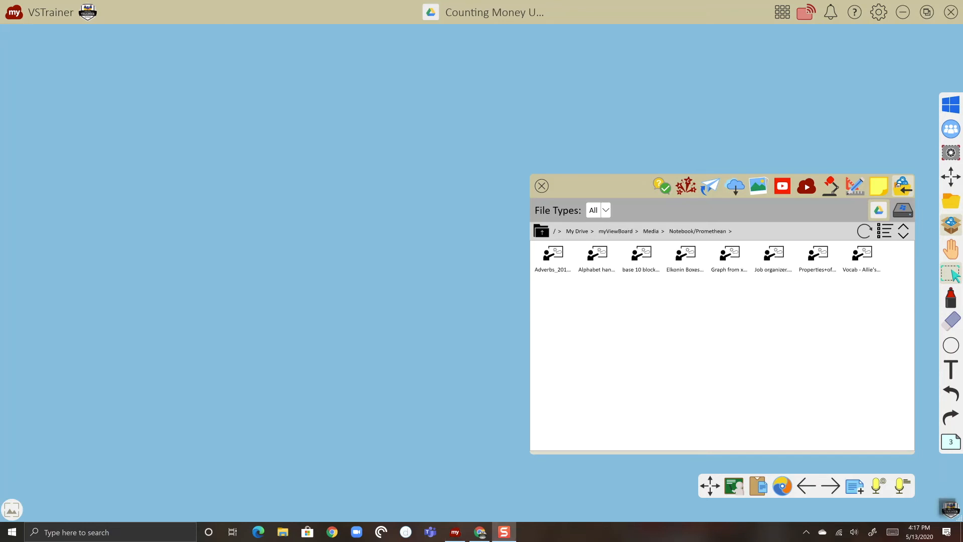
{"action": "left_click", "coordinate": [640, 256]}
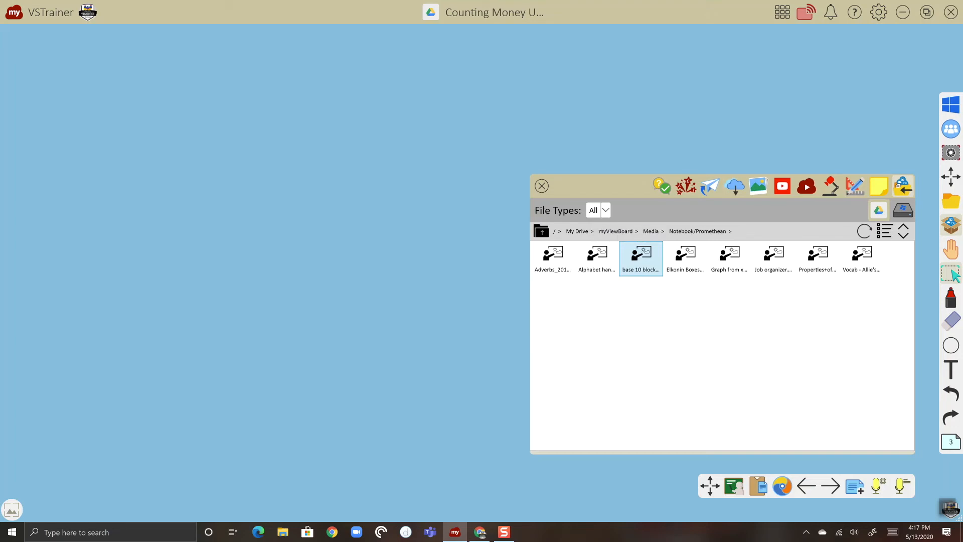
Import the base 10 blocks Notebook file, showing the 137 place-value chart.
{"action": "double_click", "coordinate": [641, 254]}
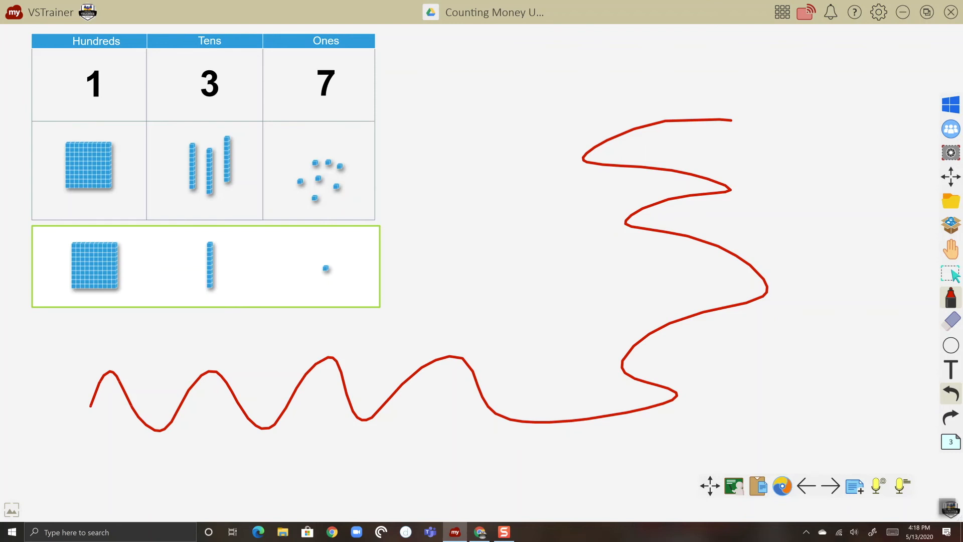
Go to the 475 + 247 addition page and drag a hundreds block into the chart.
{"action": "left_click", "coordinate": [830, 485]}
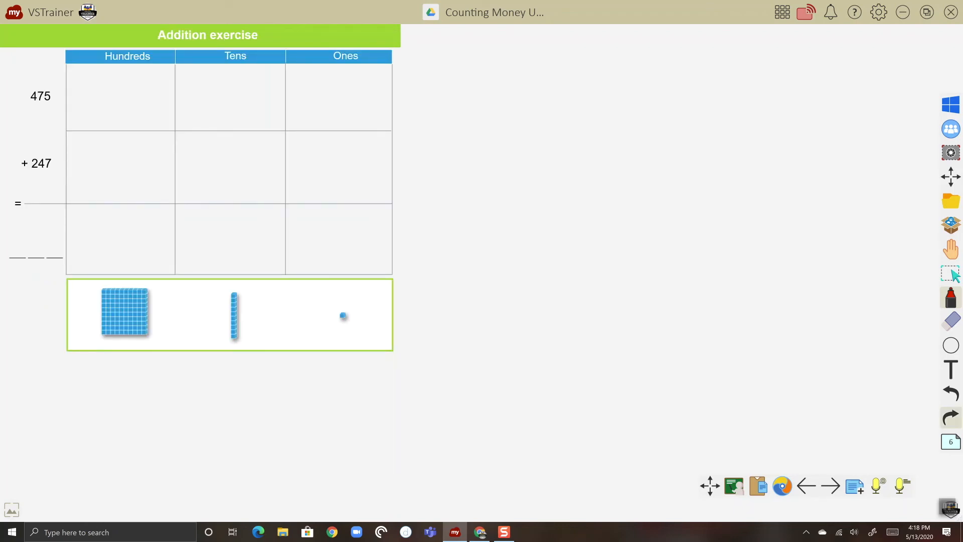
{"action": "left_click_drag", "start_coordinate": [125, 312], "coordinate": [131, 266]}
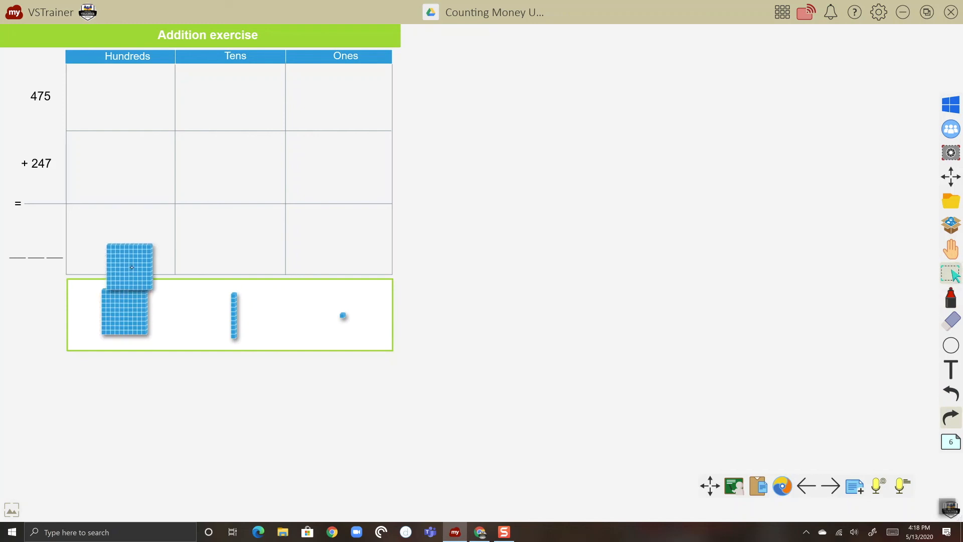